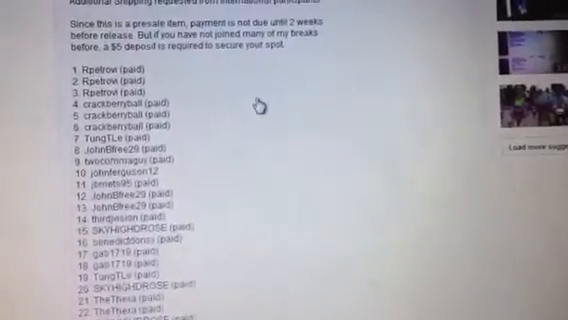
pyautogui.scroll(-3)
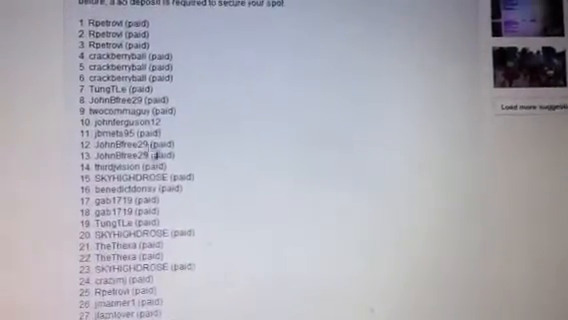
pyautogui.scroll(3)
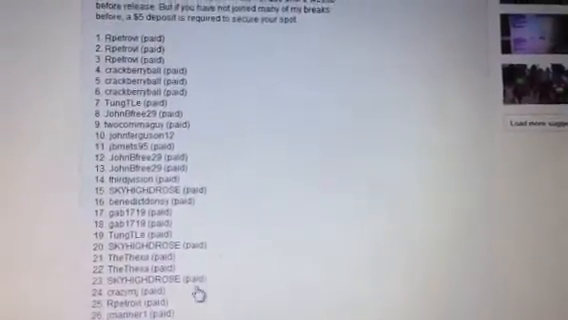
pyautogui.scroll(-3)
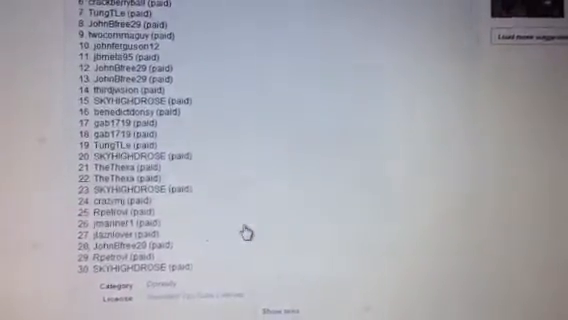